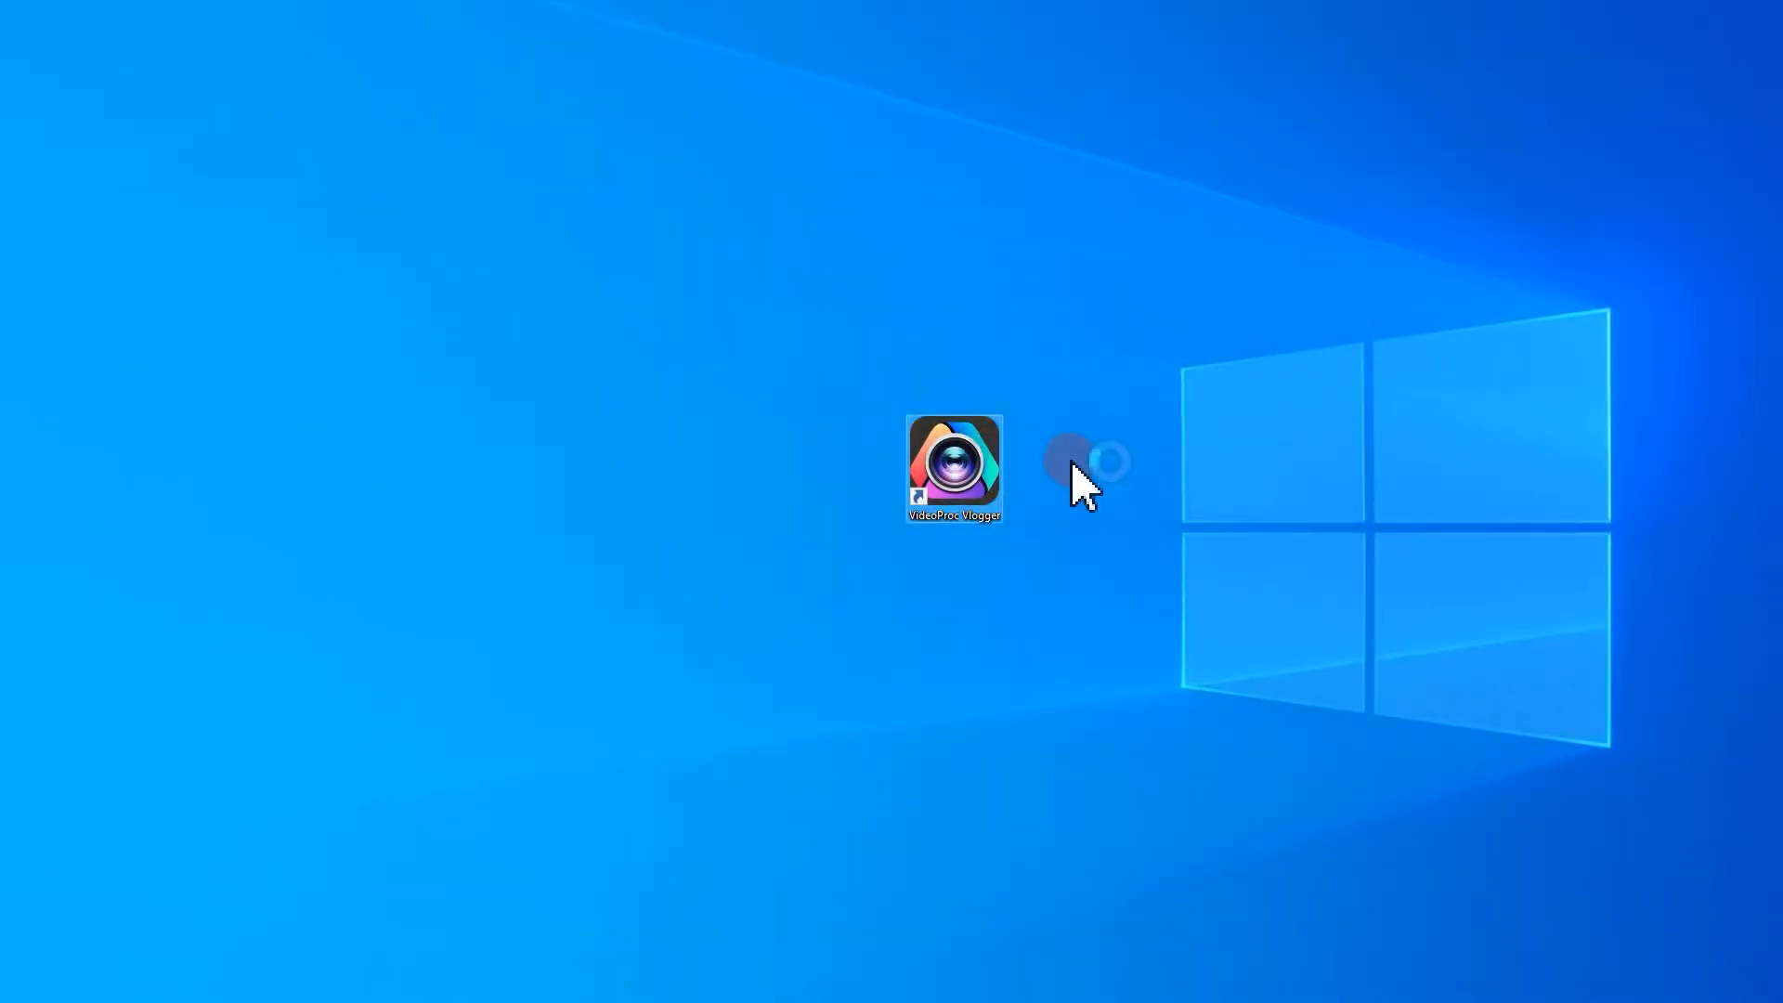
- Launch VideoProc Vlogger from the desktop shortcut and begin a New Project
double_click(953, 466)
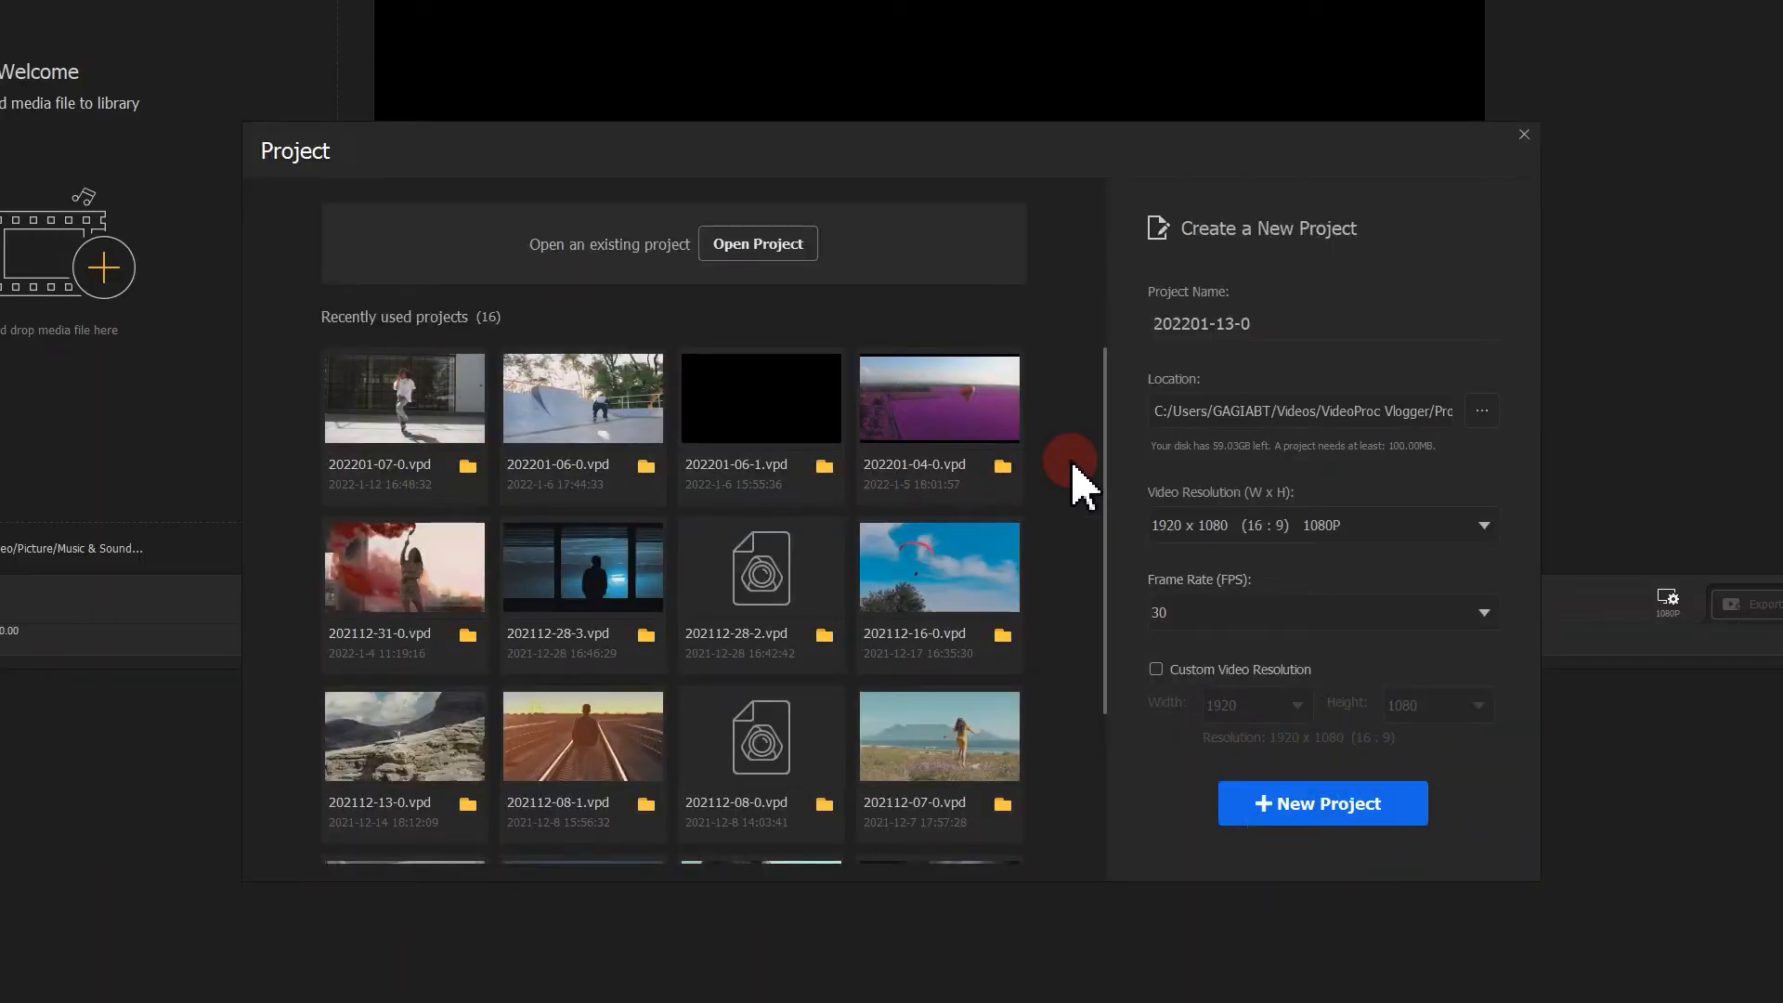
click(1322, 802)
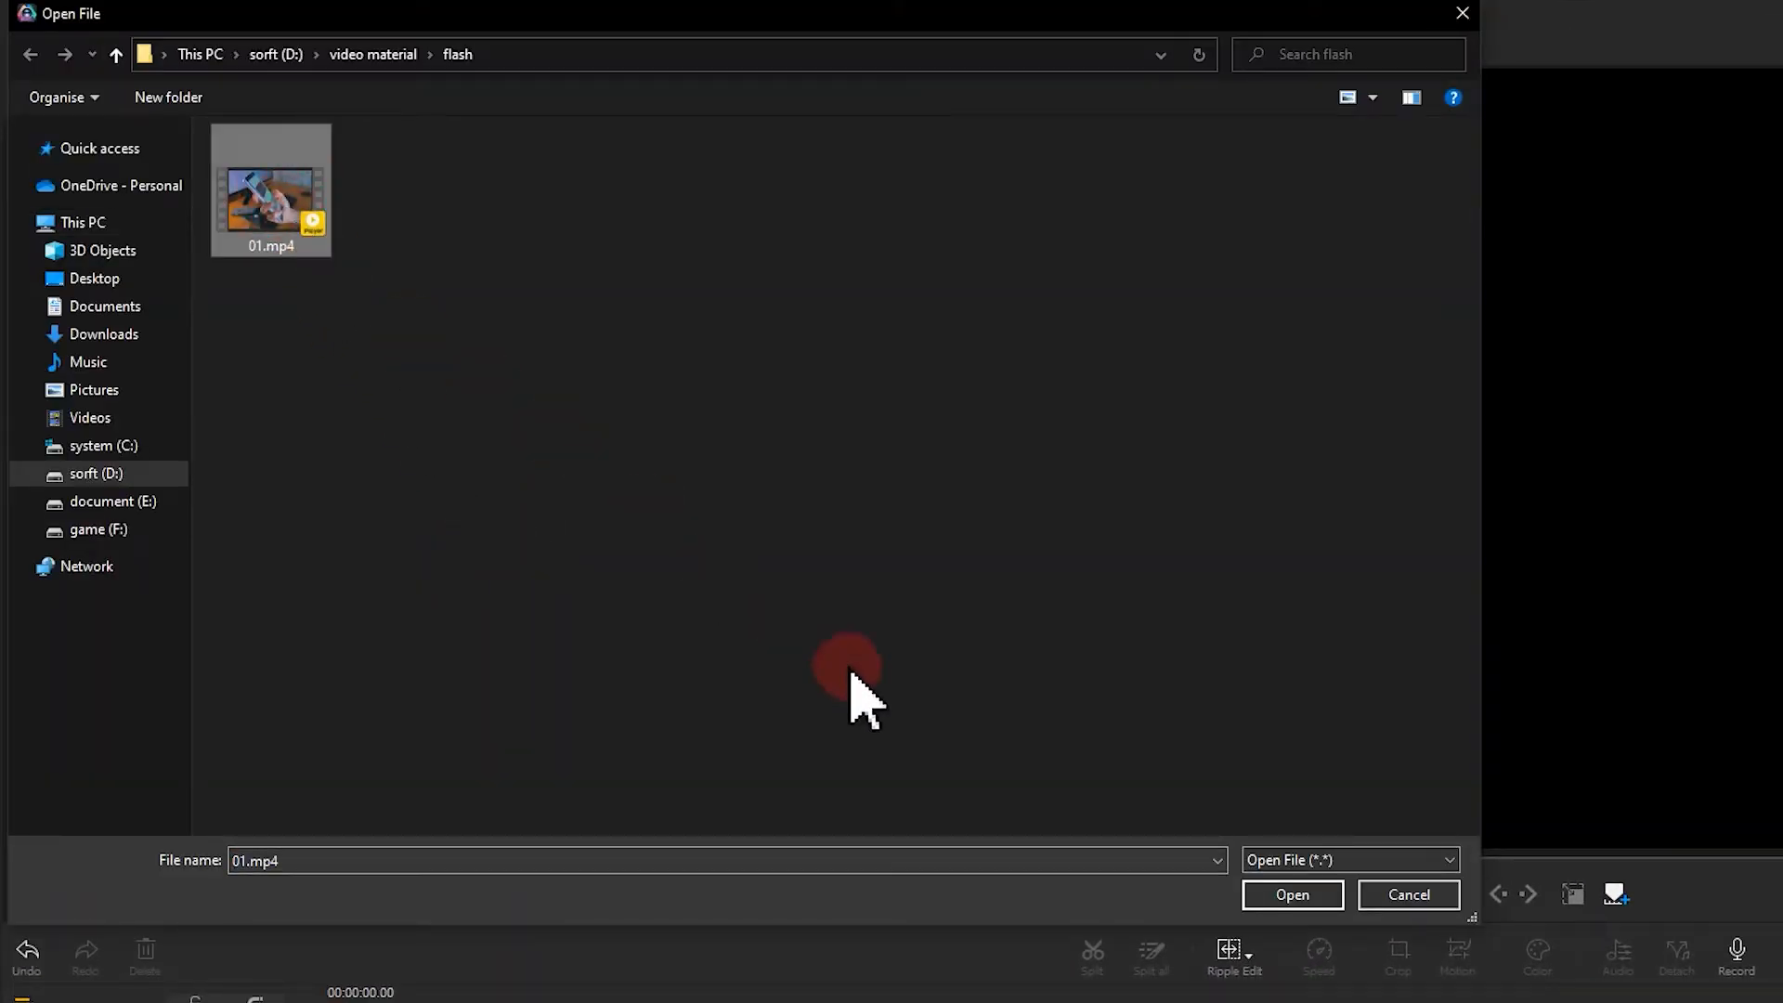
- Add 01.mp4 from the flash folder to the media library
click(1291, 894)
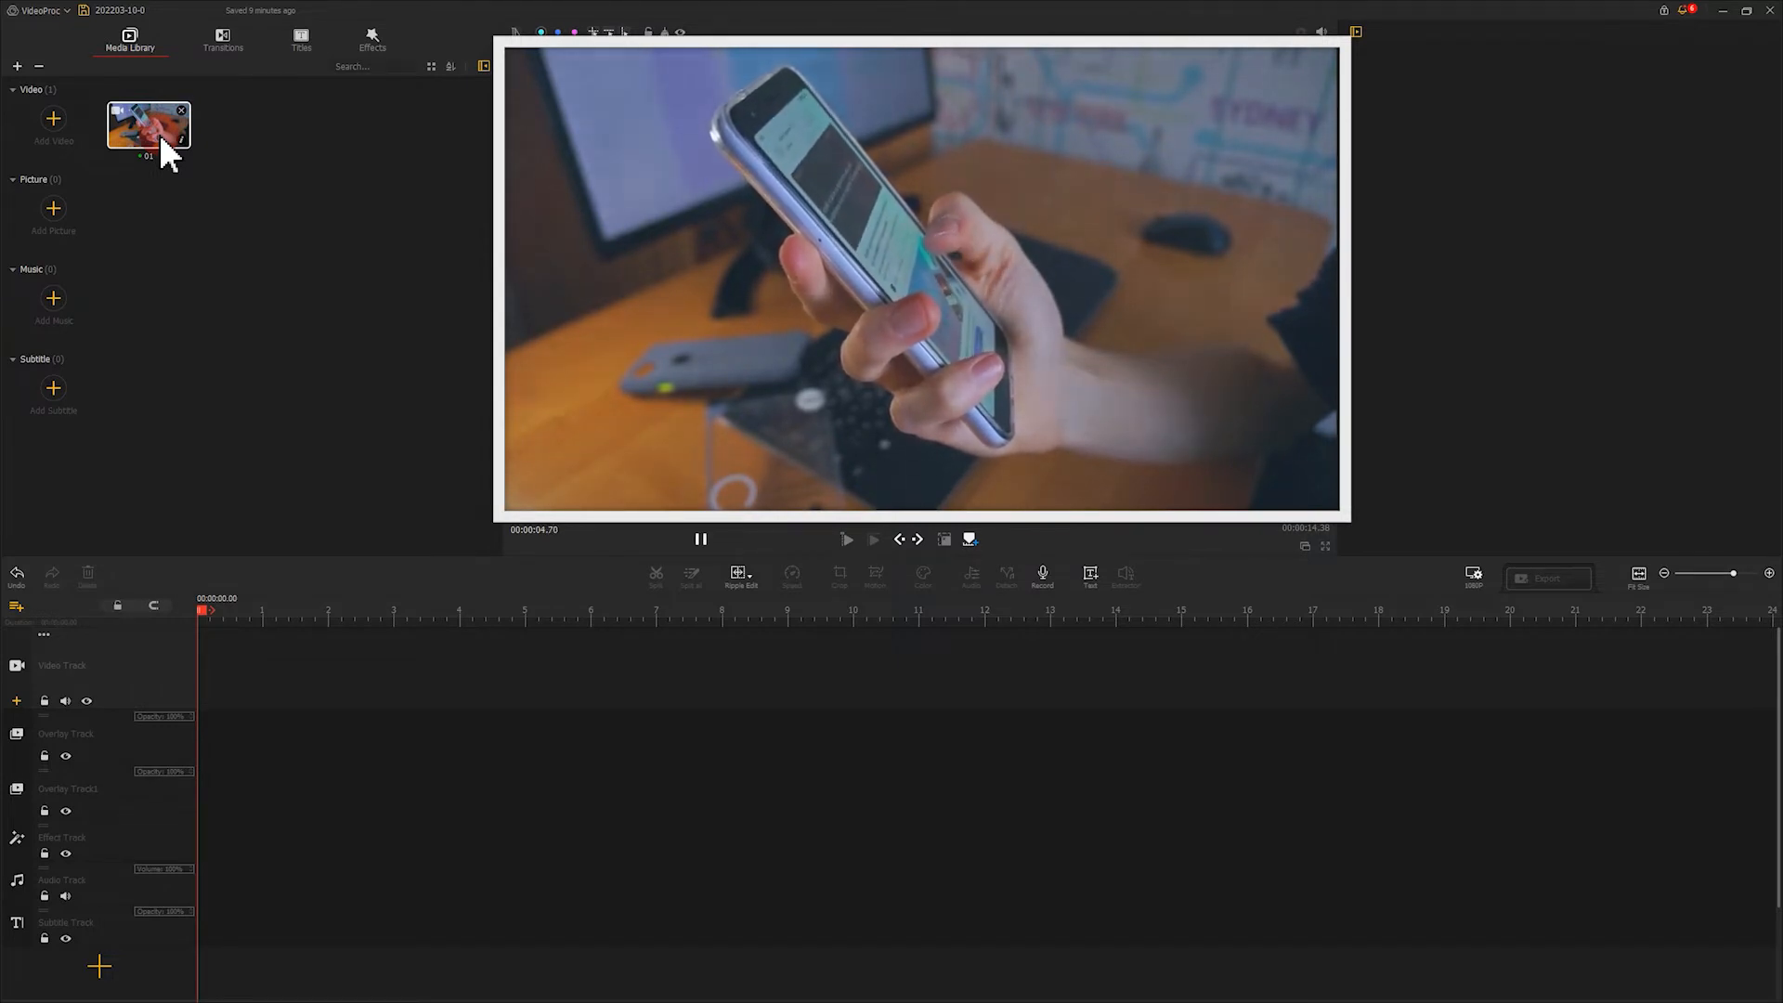
click(699, 539)
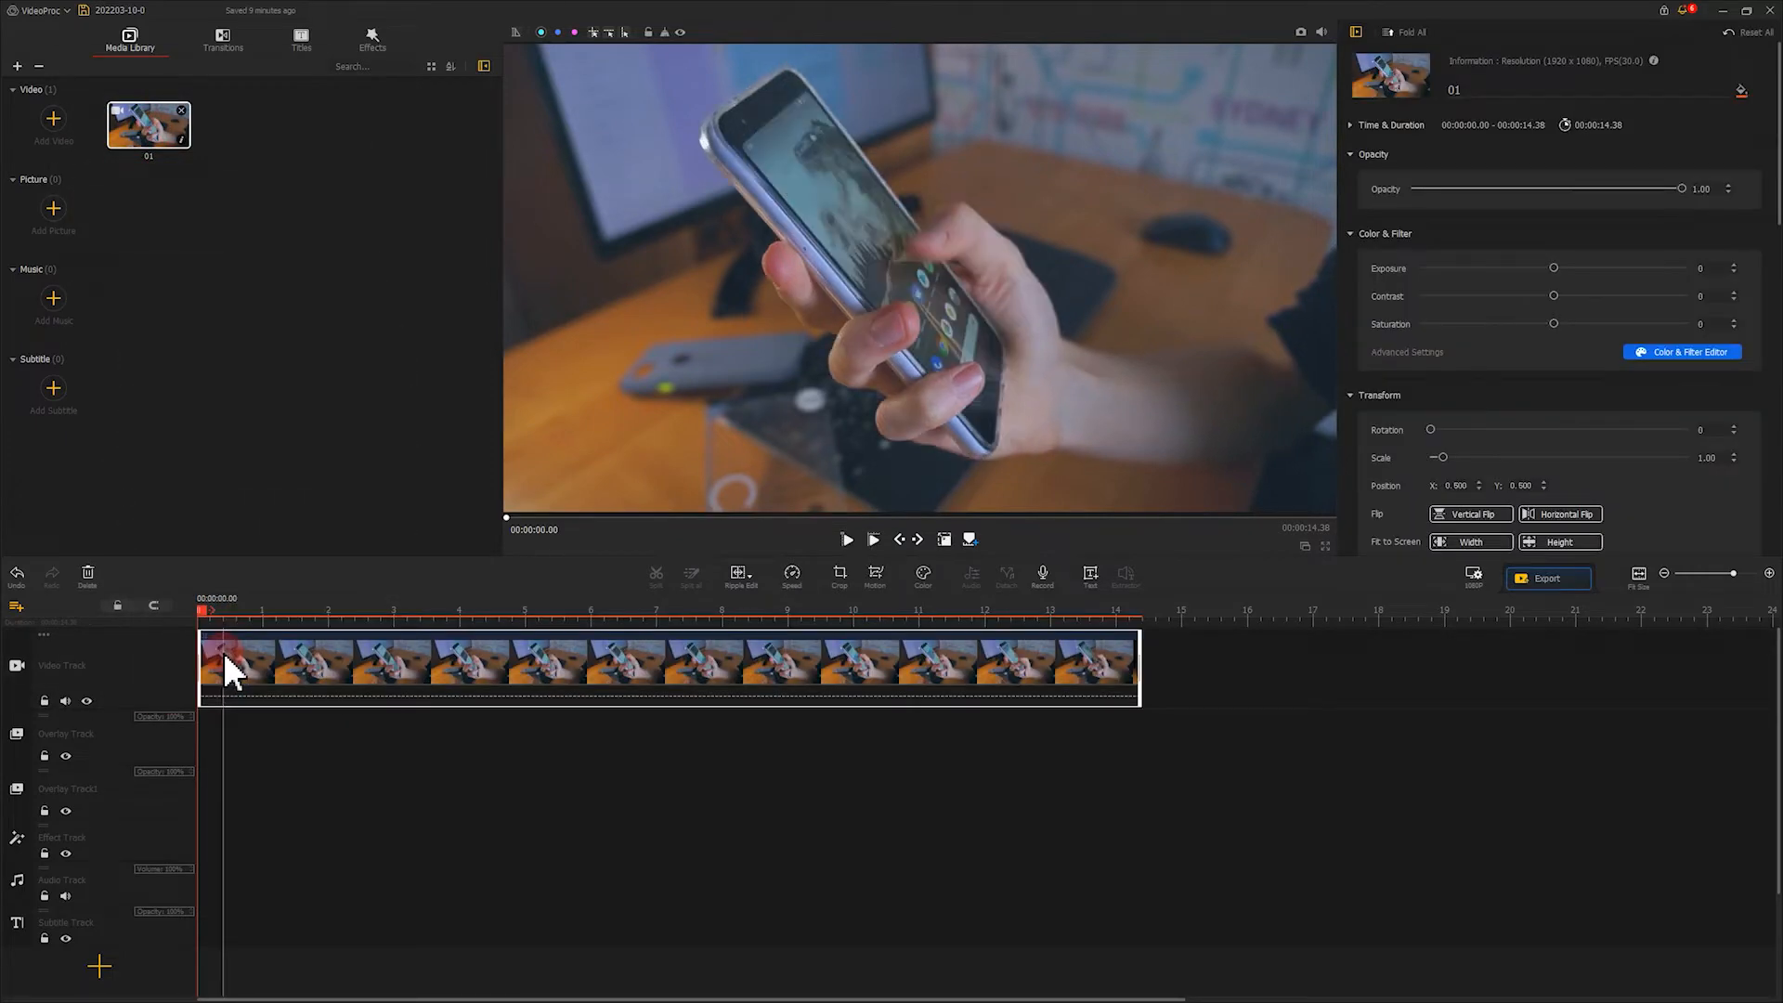
- Copy clip 01 and paste a duplicate onto the Overlay Track beneath it
key(ctrl+c)
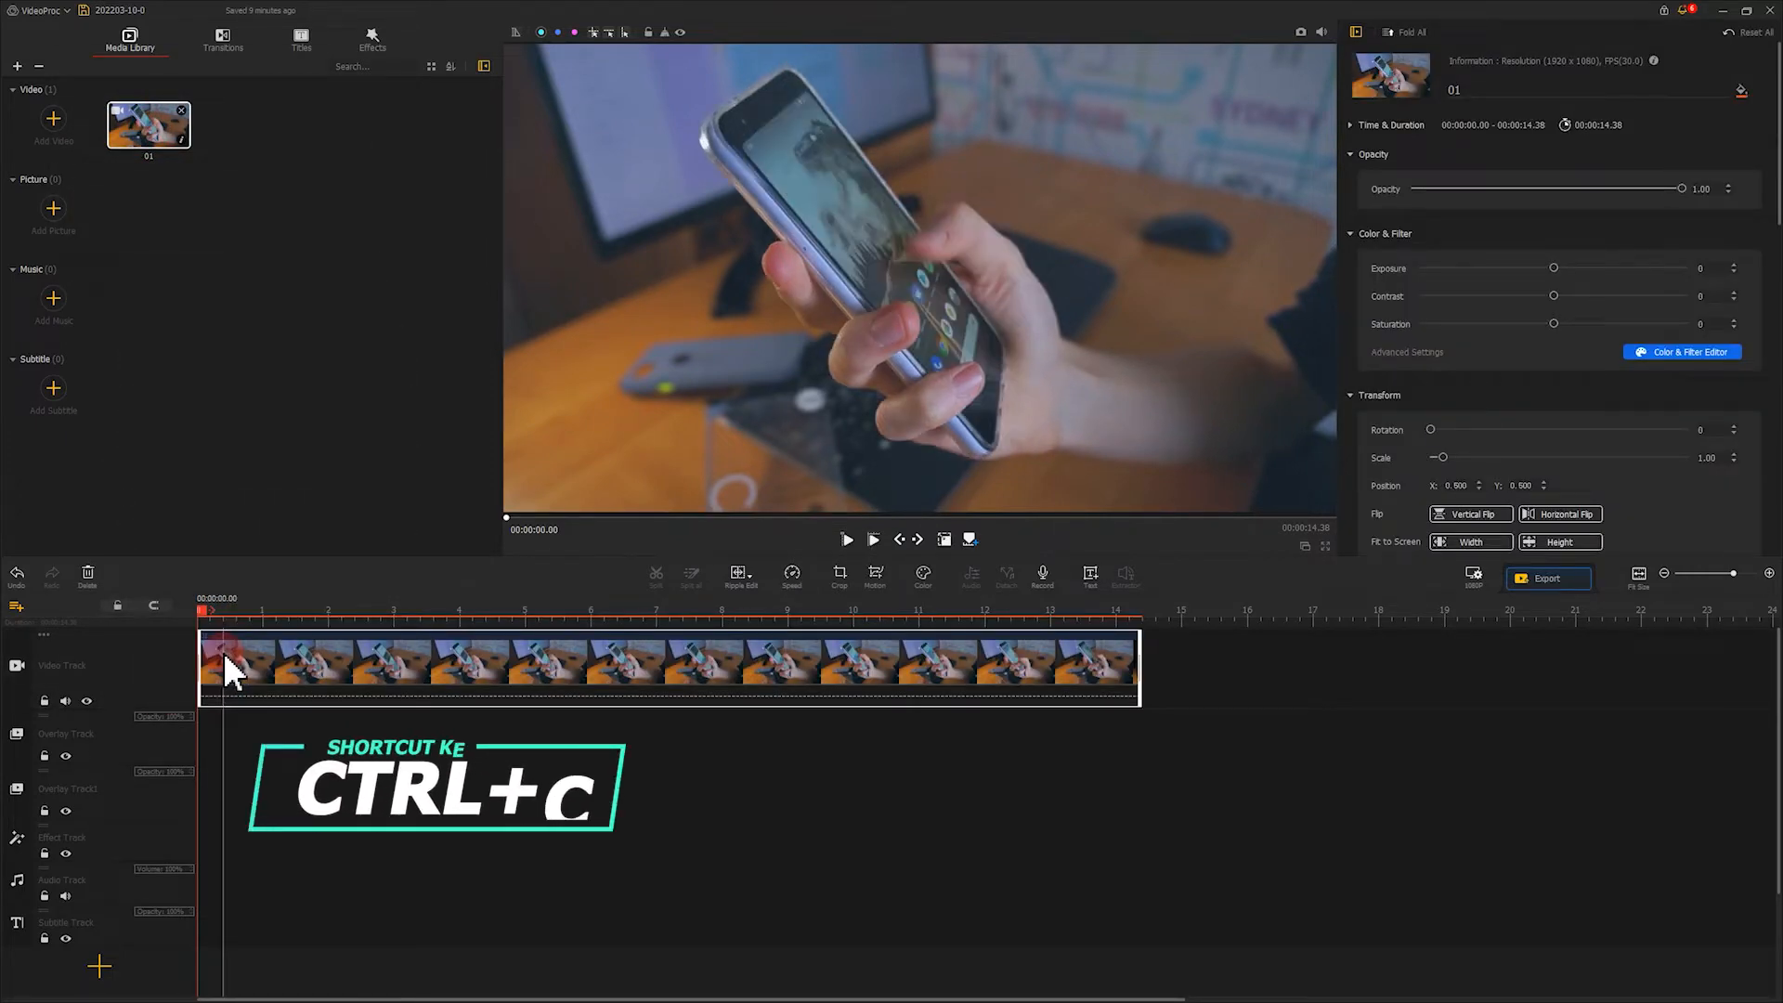
key(ctrl+v)
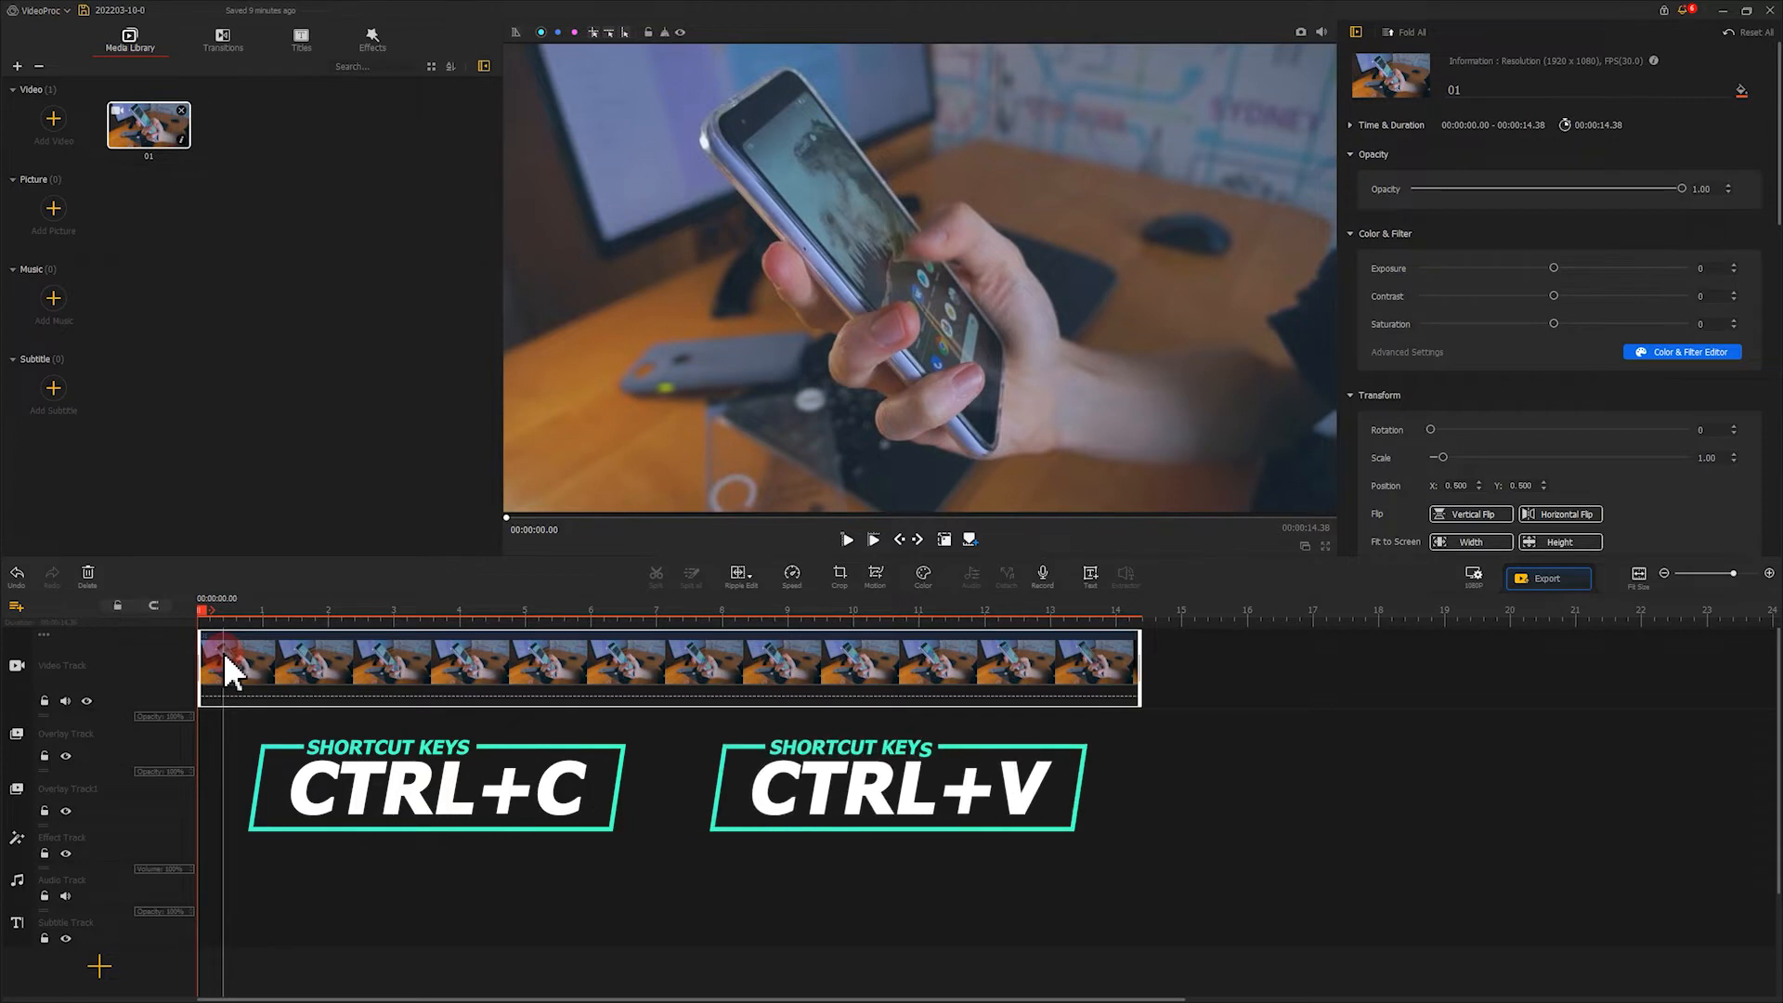
key(ctrl+v)
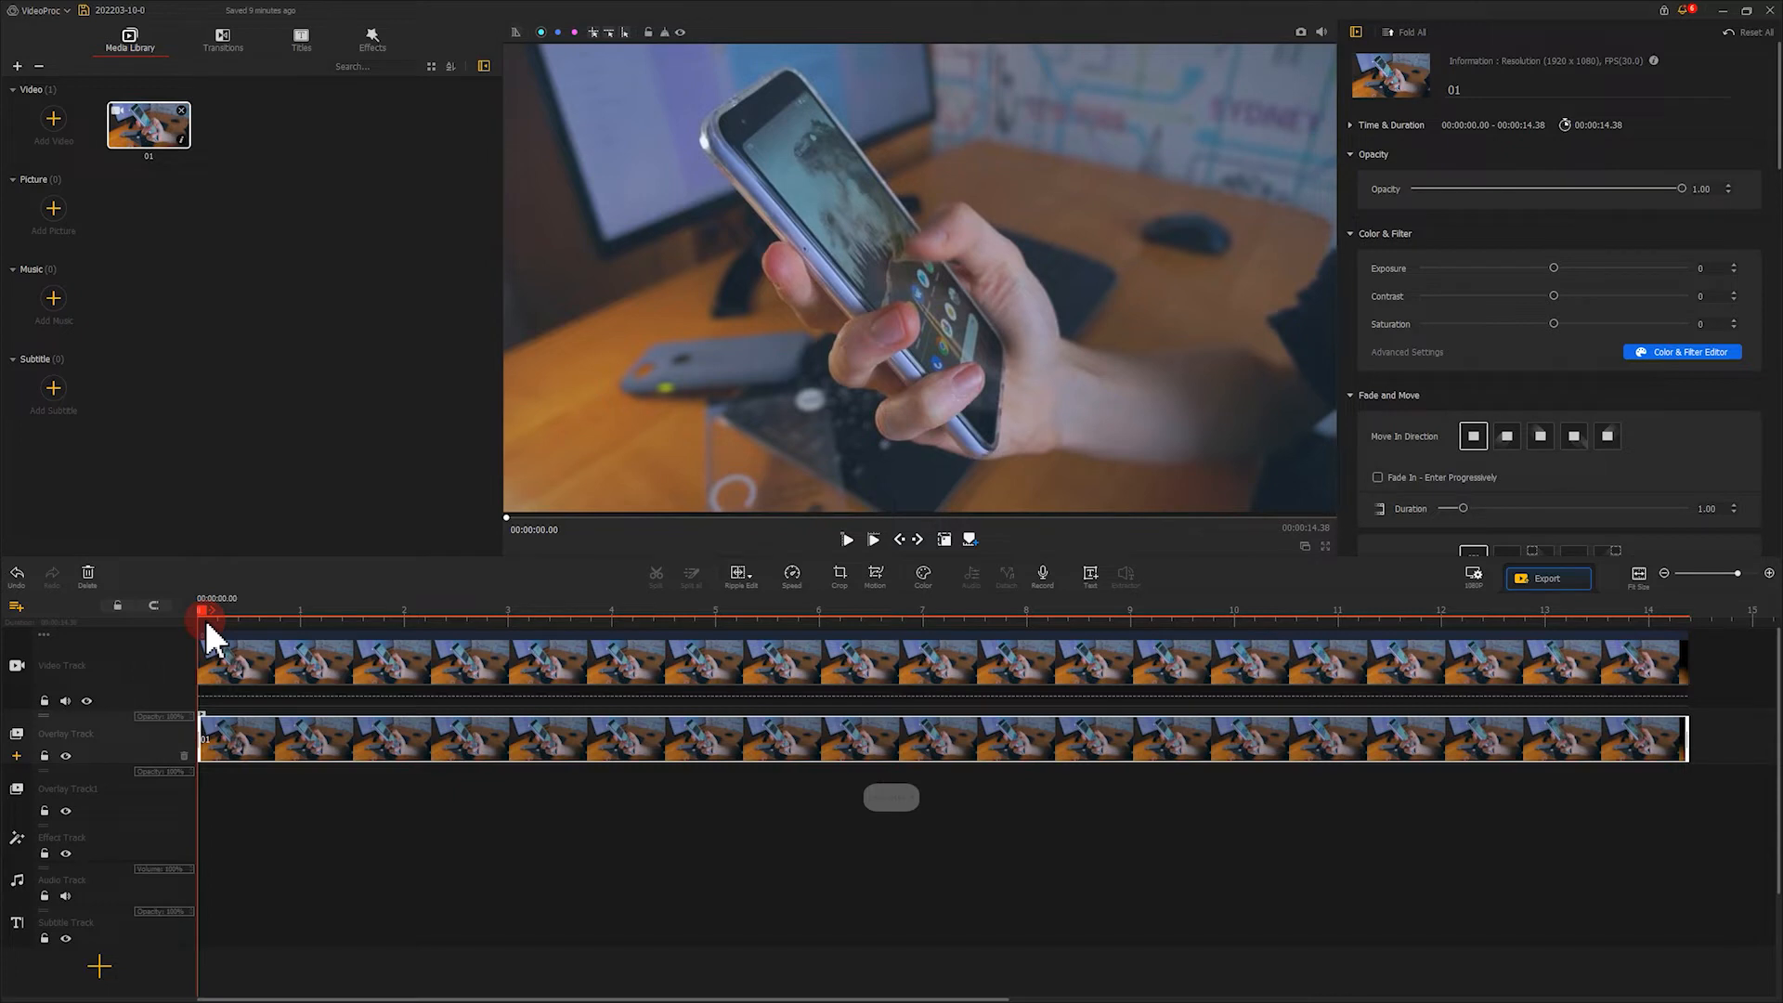
drag(1728, 572, 1716, 573)
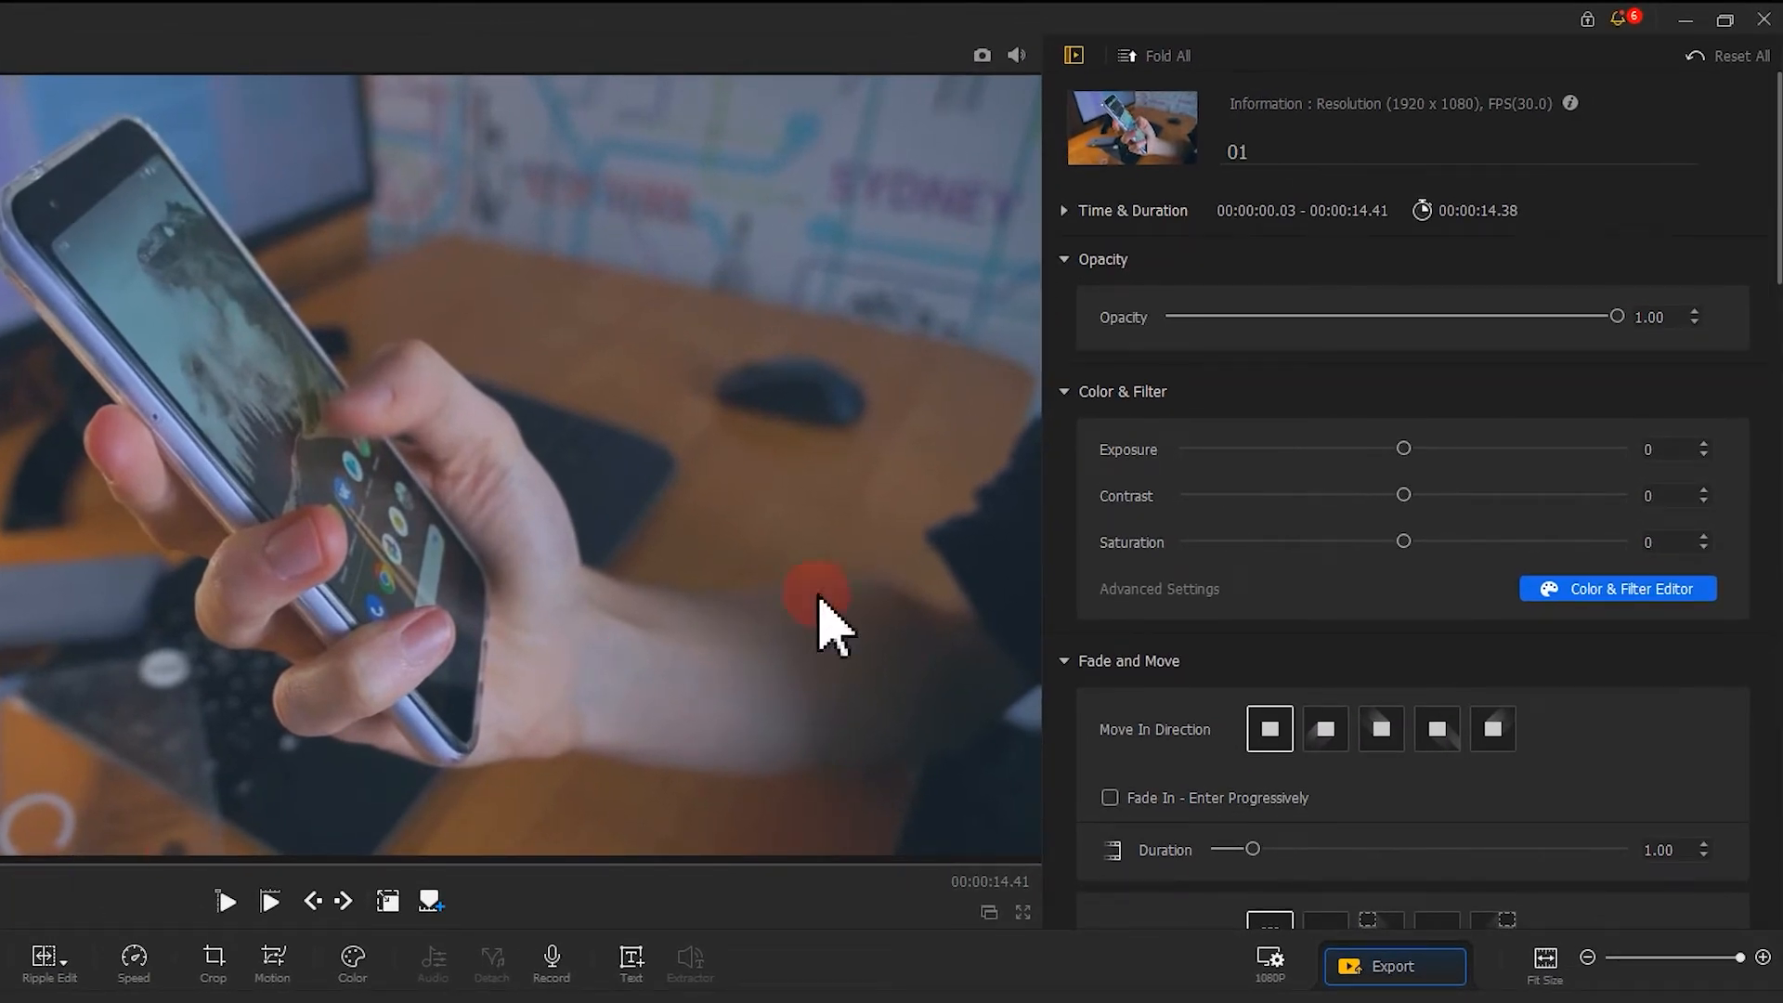
- Drag the overlay copy's Opacity slider down to exactly 0.50
drag(1615, 316, 1394, 316)
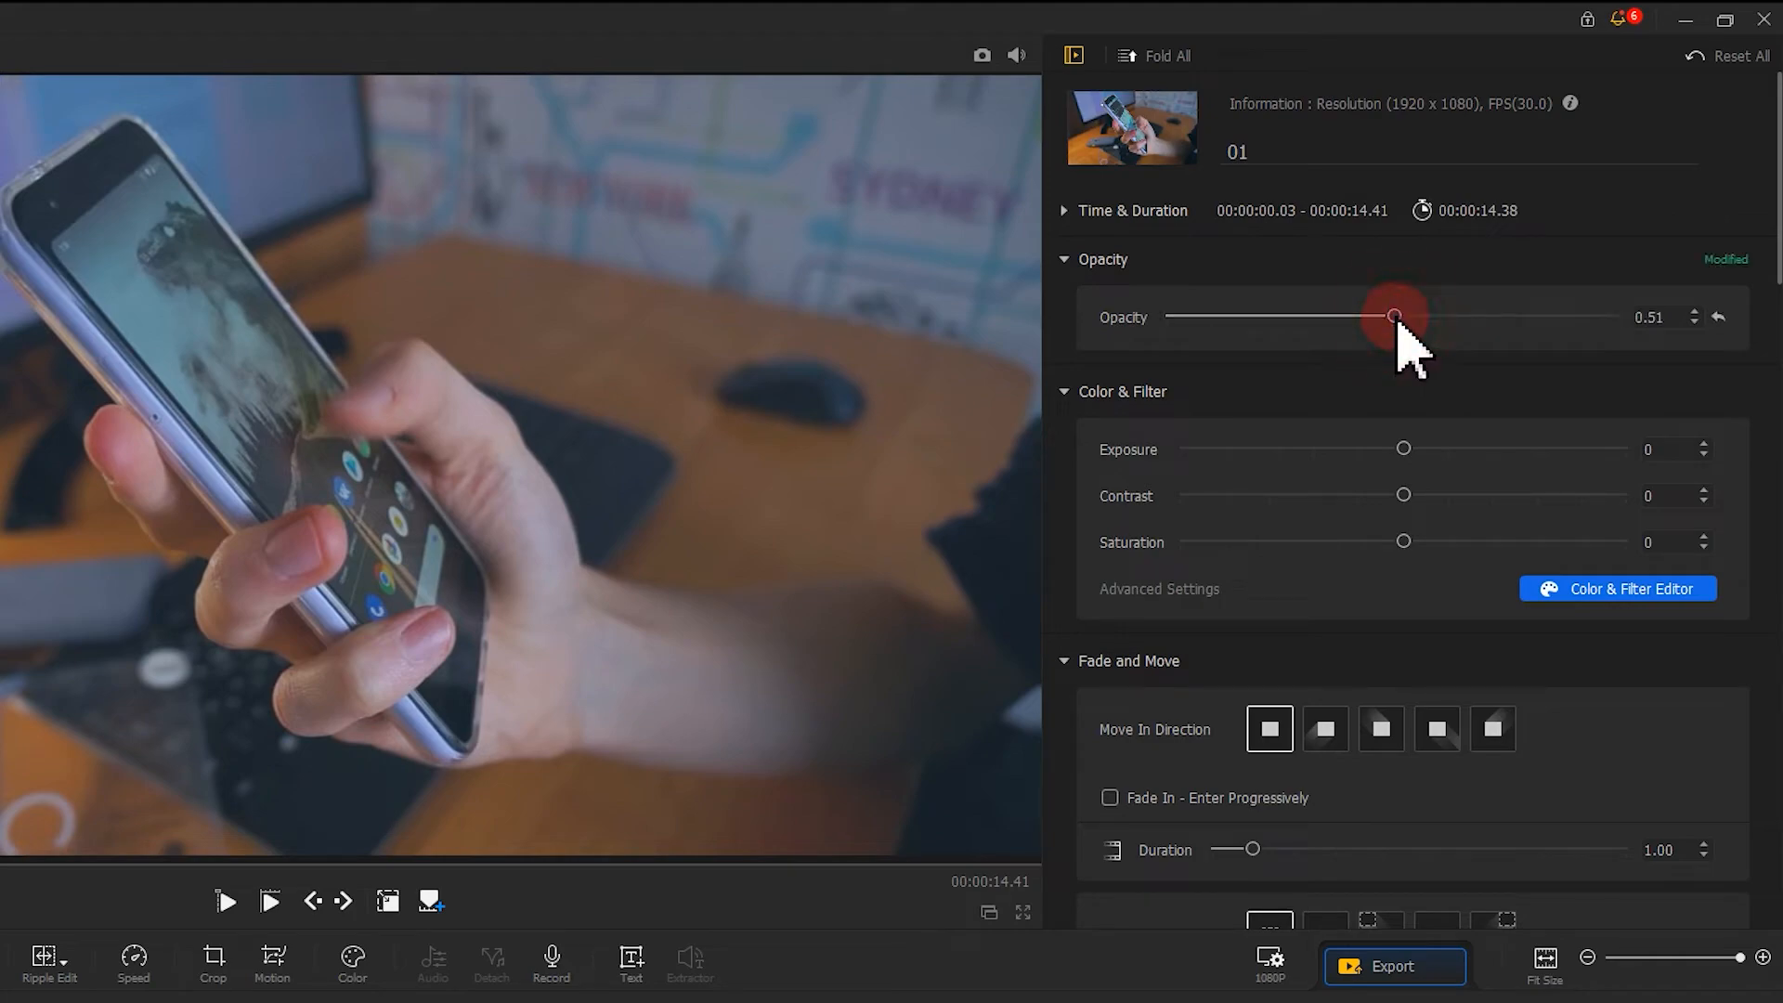
drag(1396, 315, 1396, 313)
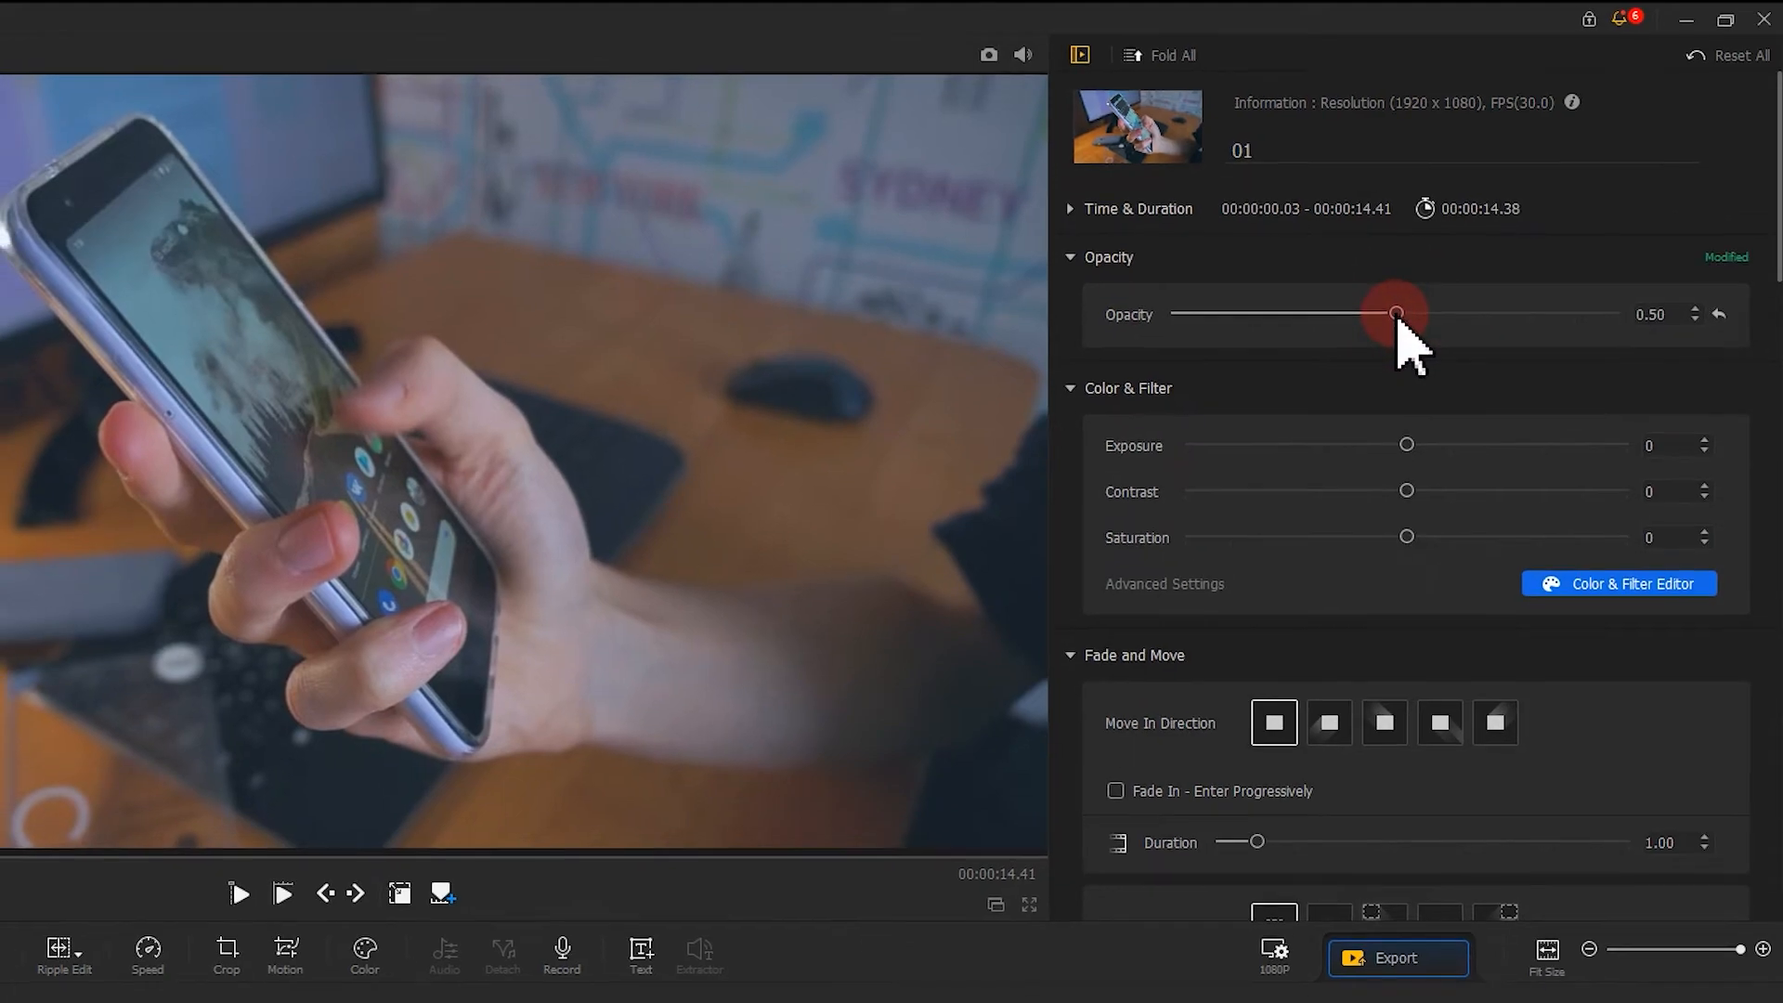